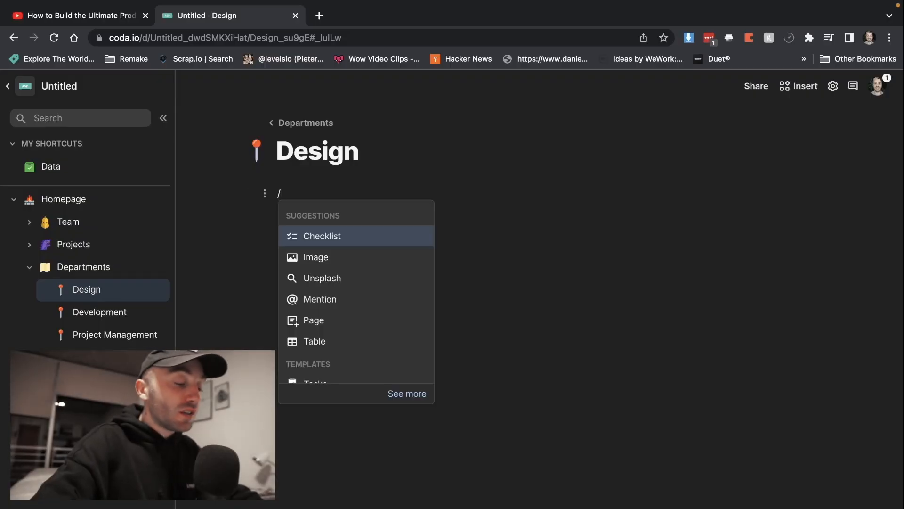
- Insert a subpage under Design via /sub and title it 'Meeting Retrospective'
text(sub)
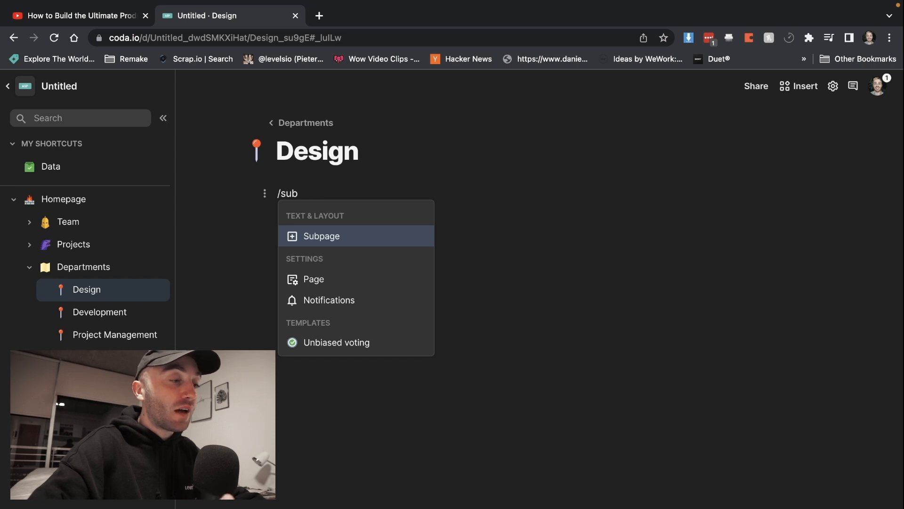
click(322, 236)
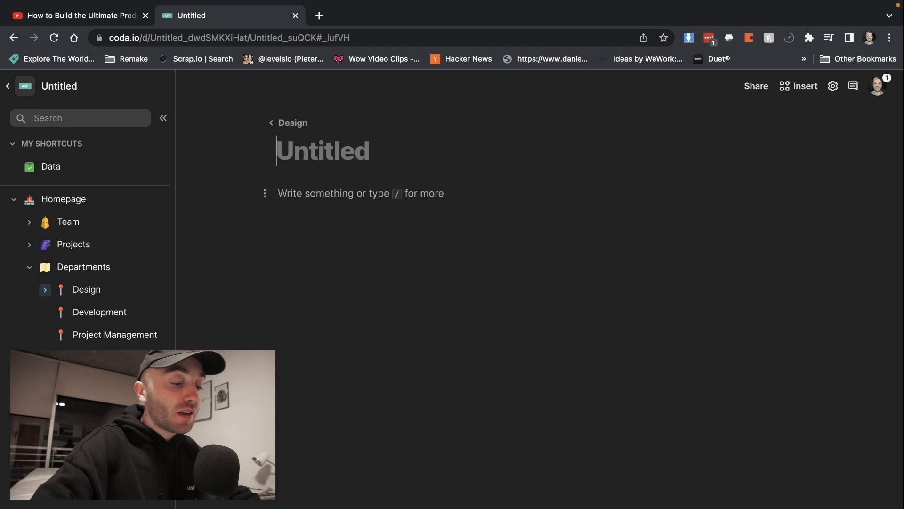
text(Meeting Retrospective)
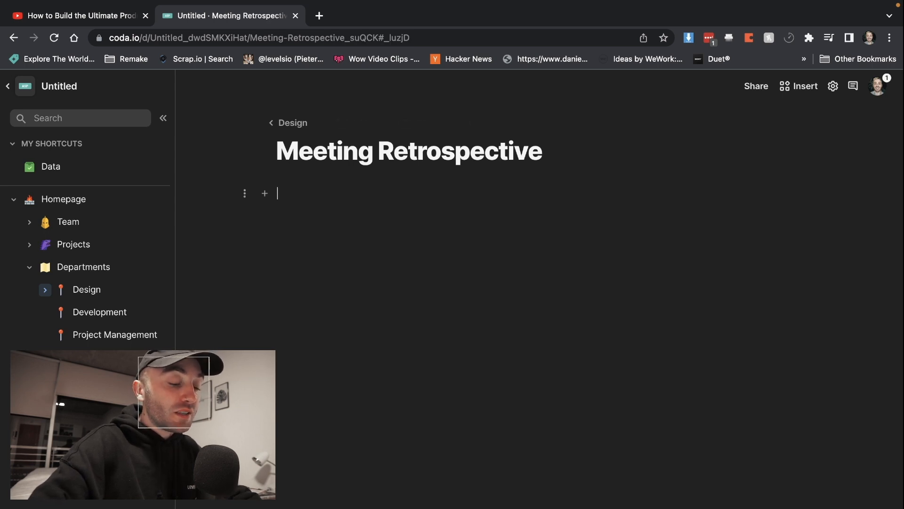
- Search the slash menu for the meeting template, correcting the mistyped '/res'
text(/res)
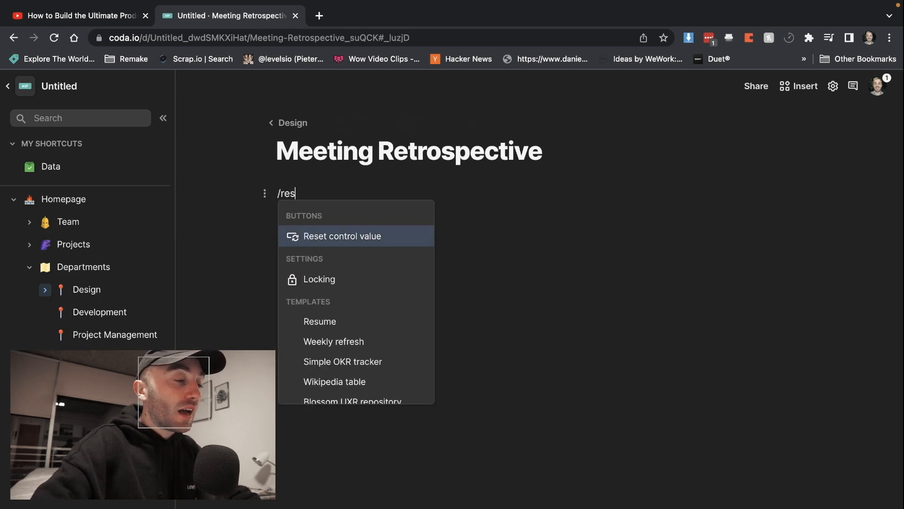
key(Backspace)
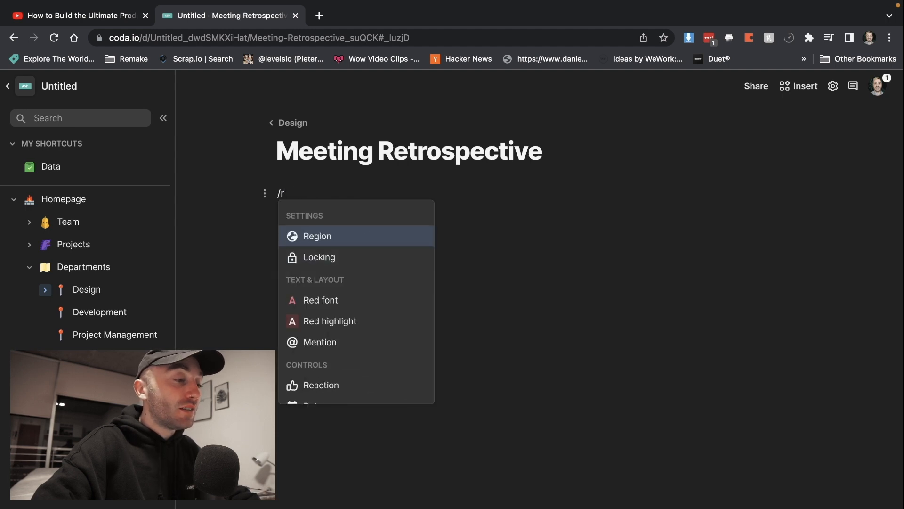
text(ee)
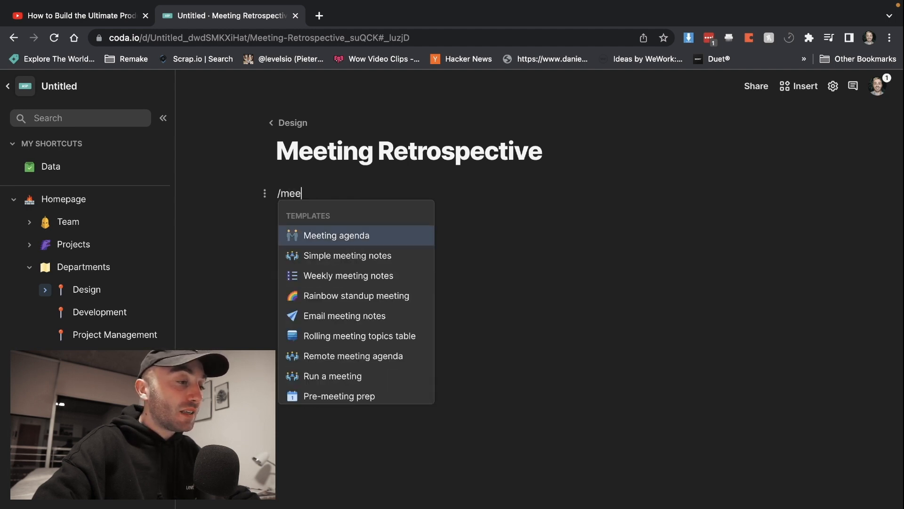
text(ting)
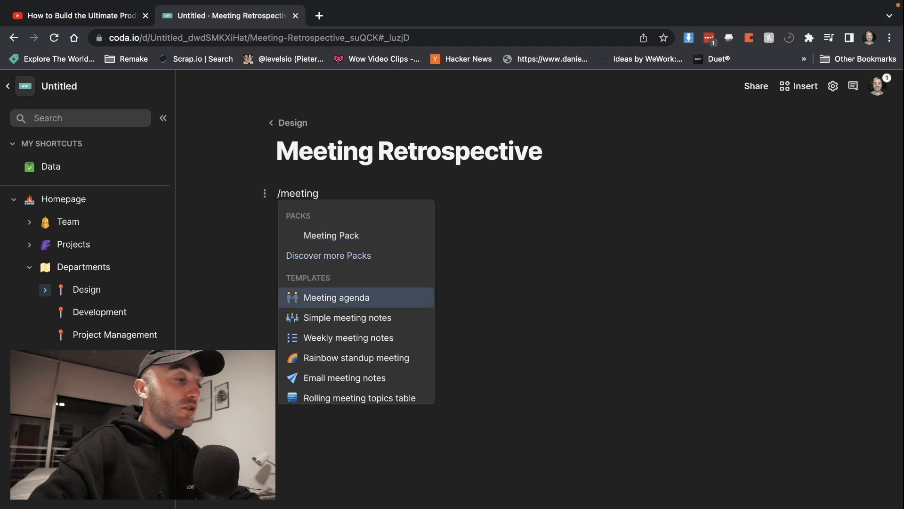
- Insert the Meeting agenda template and add another blank page under Design
click(336, 297)
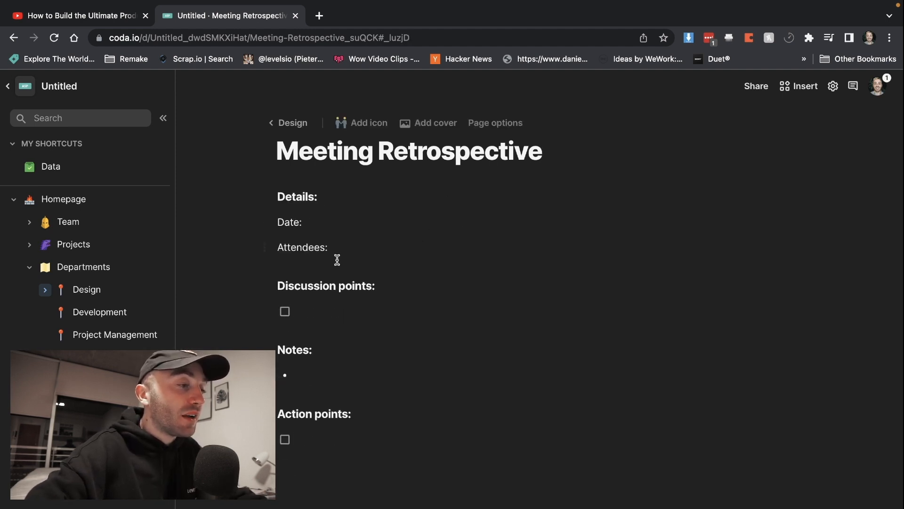
mouse_move(396, 291)
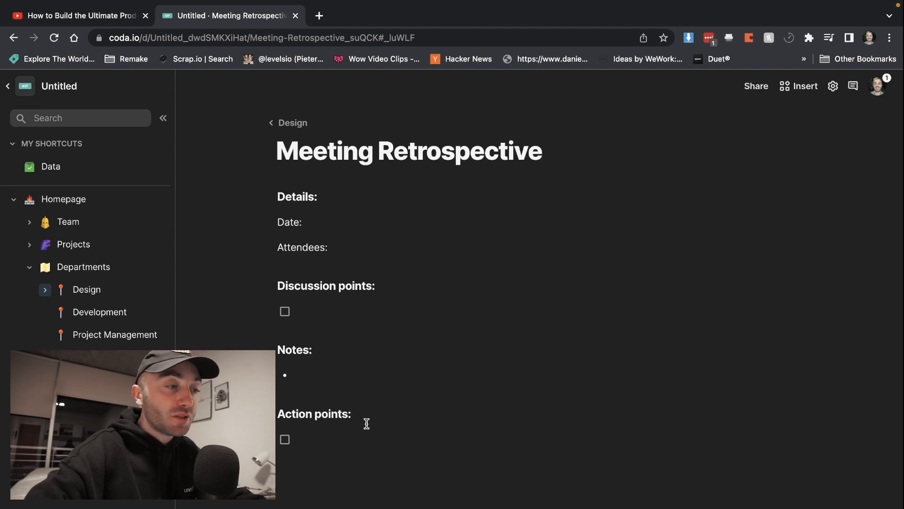
click(293, 122)
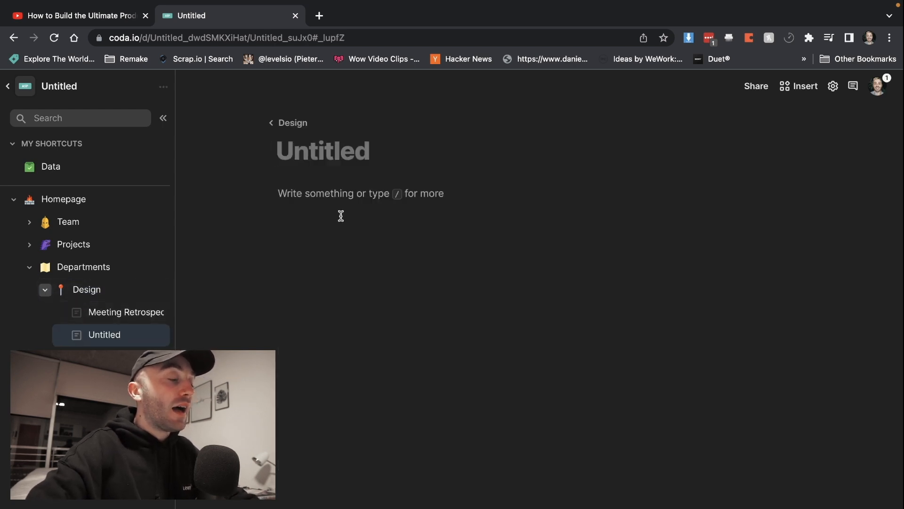
- Title the new page 'Archive', move Meeting Retrospective into it, and collapse it
text(Archive)
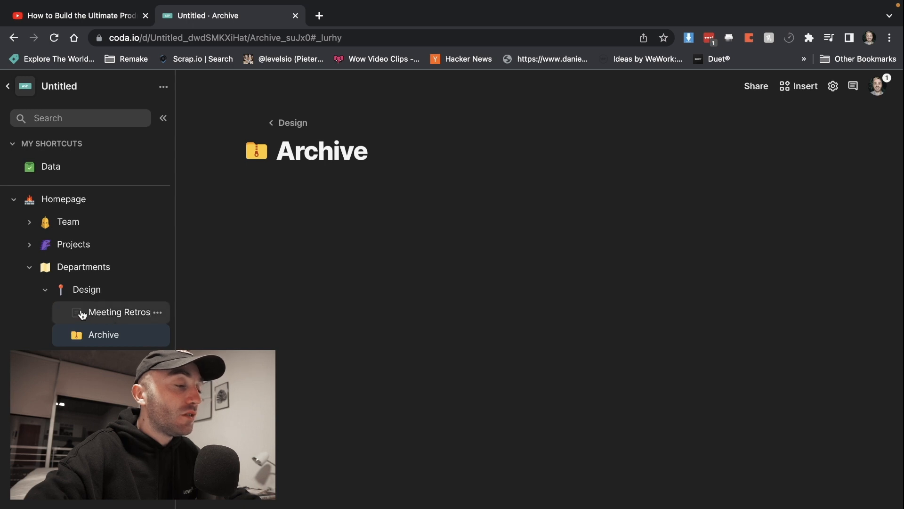
click(119, 312)
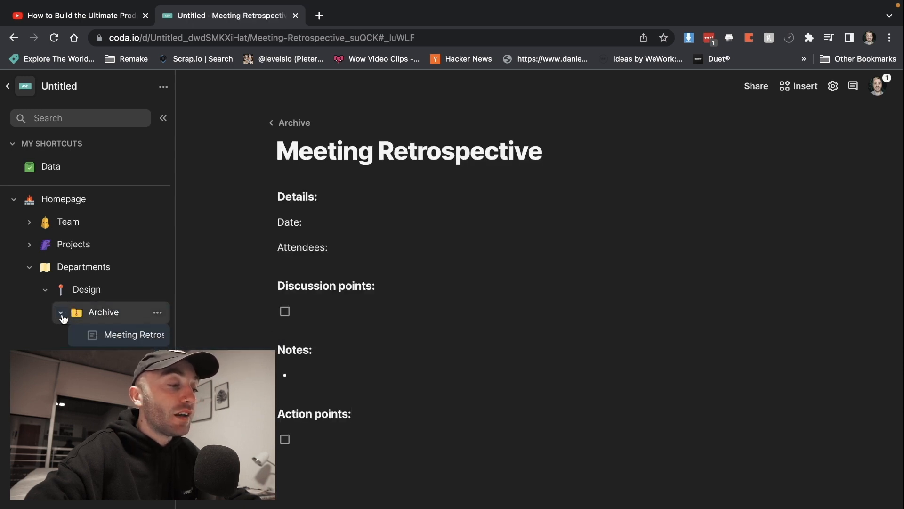
click(60, 312)
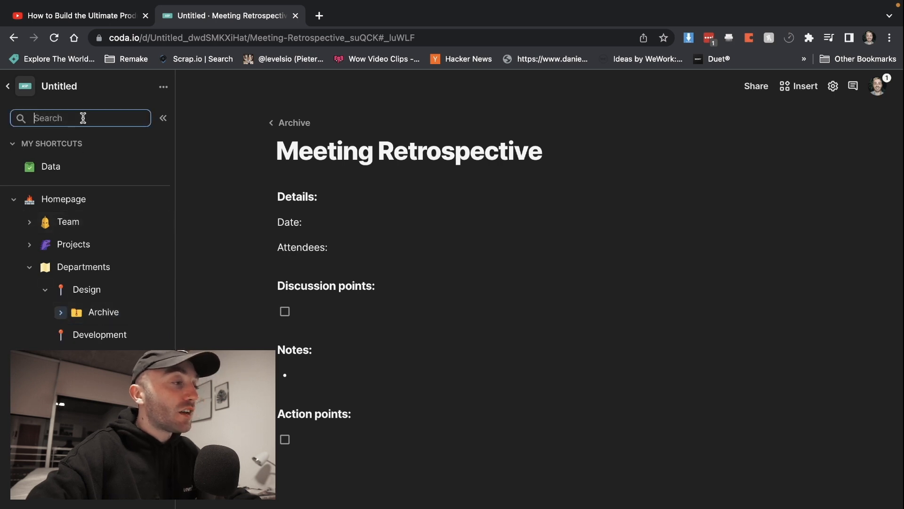
- Find Meeting Retrospective via search and retitle it 'Meeting Retrospective 11th may'
text(meeting retro)
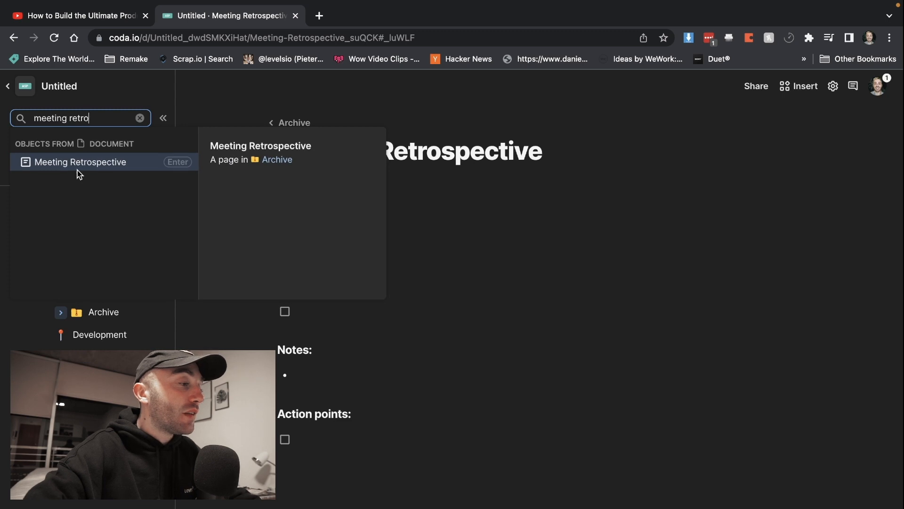
click(80, 162)
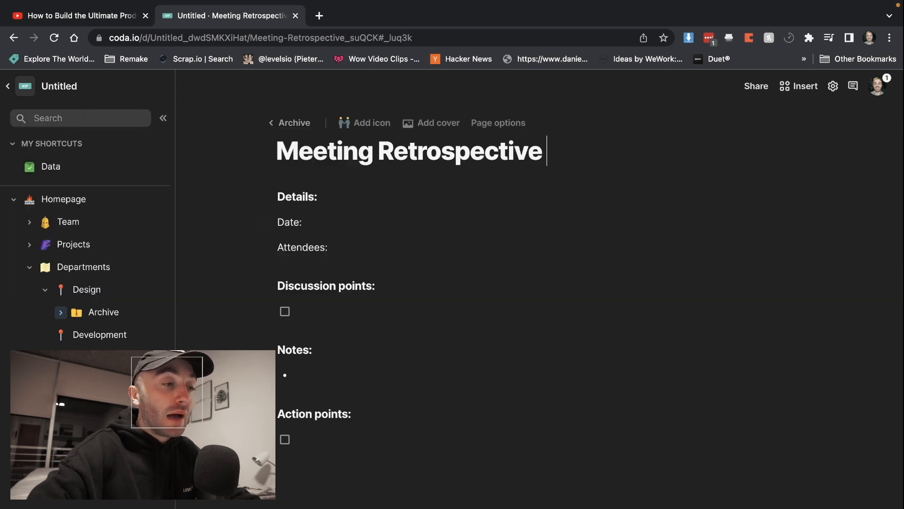
text(11 may)
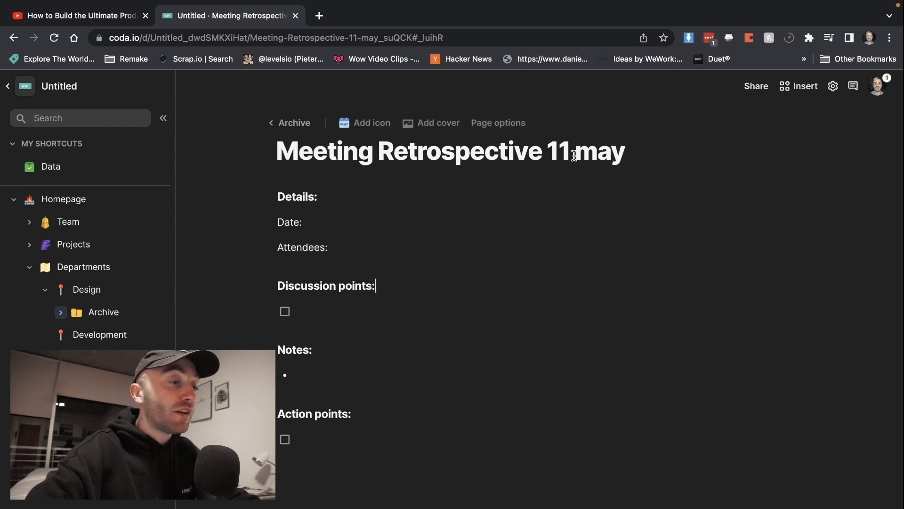
text(th)
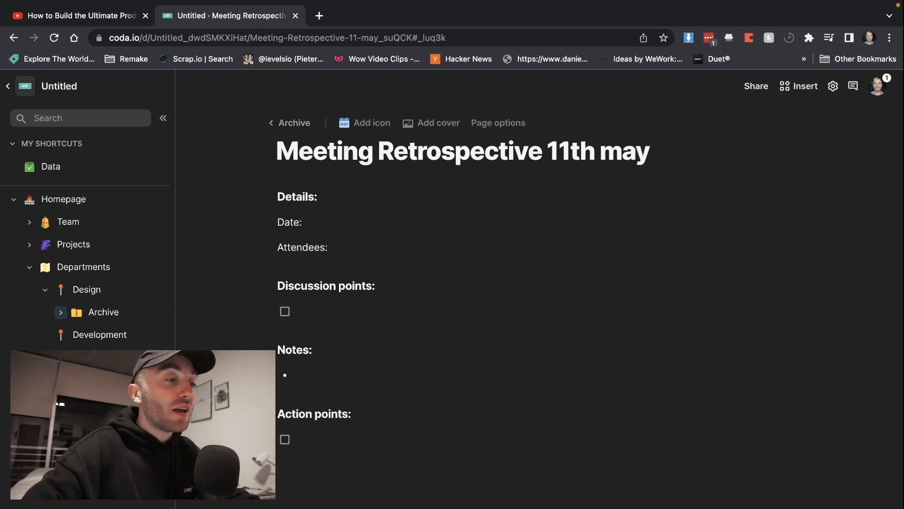